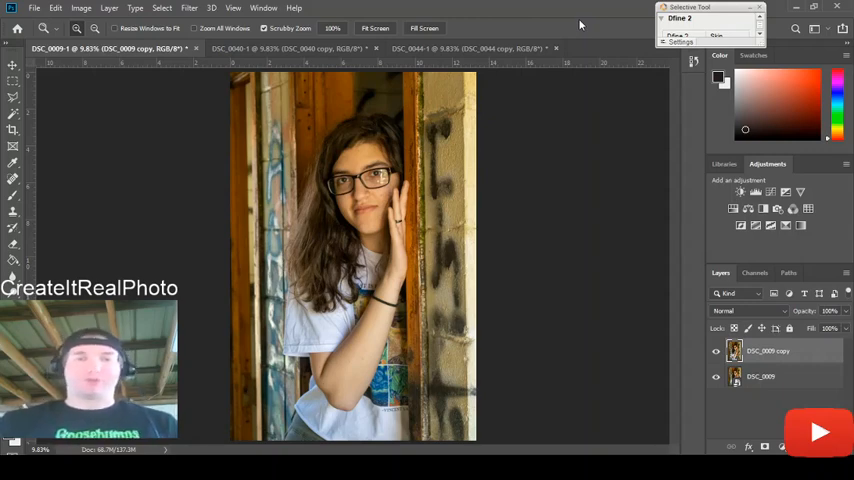
Bring up the seated-woman portrait with its duplicate layer and the Spot Healing Brush active
click(14, 180)
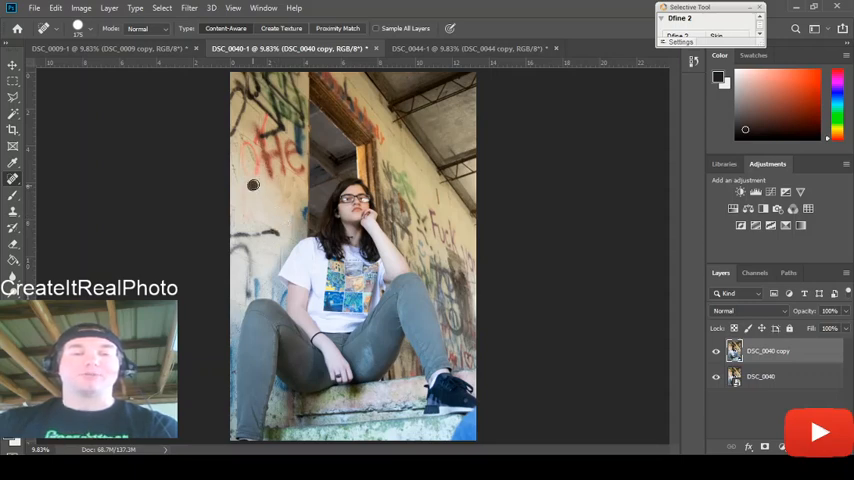
mouse_move(552, 196)
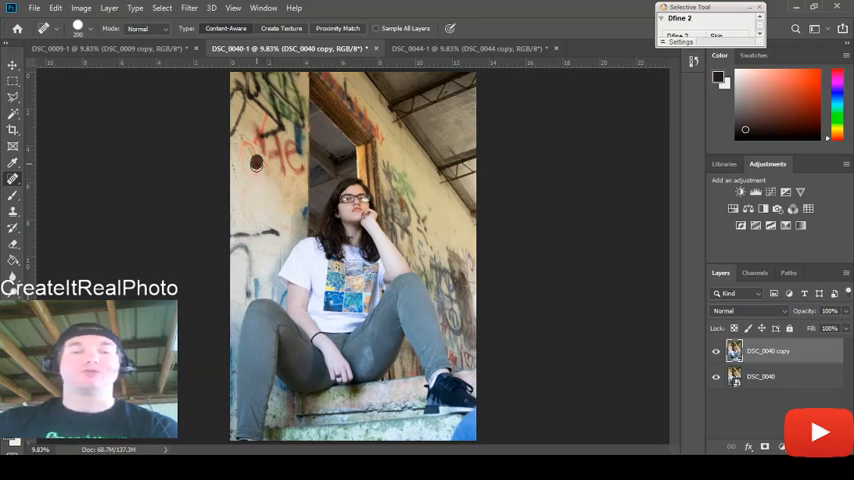
click(470, 48)
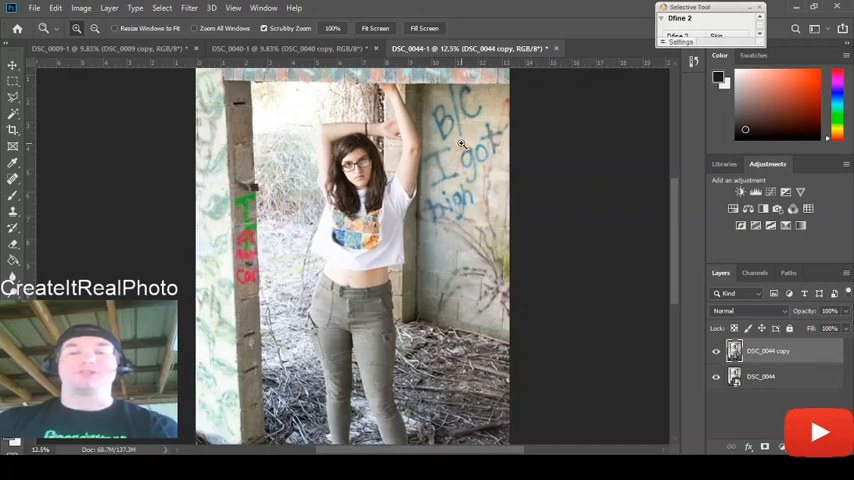